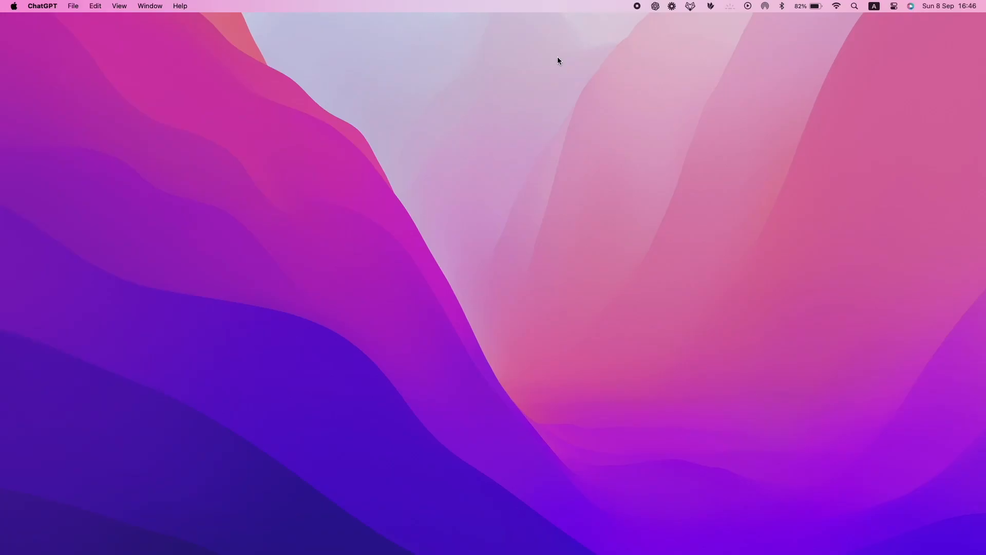
mouse_move(636, 550)
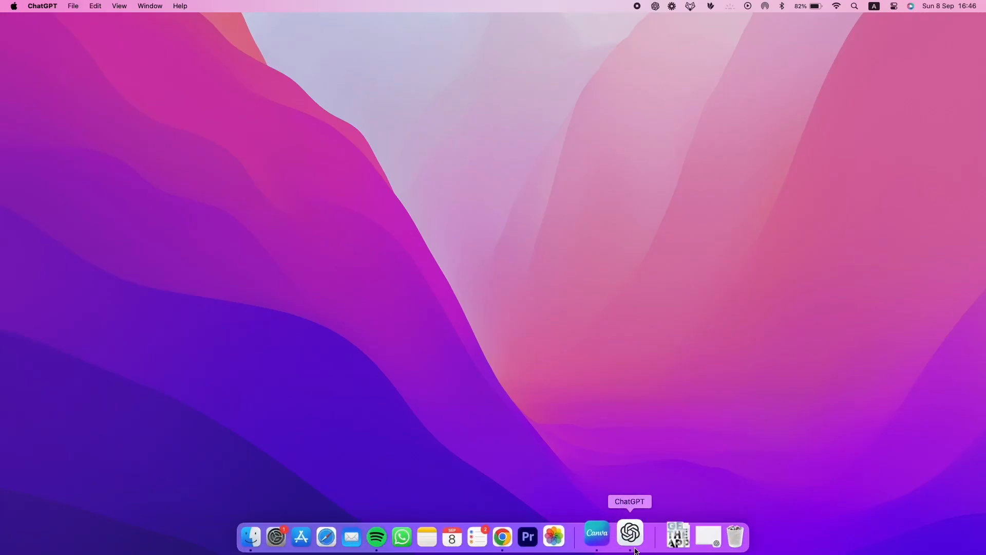
- Launch the ChatGPT desktop app from the Dock to a new empty chat
left_click(629, 534)
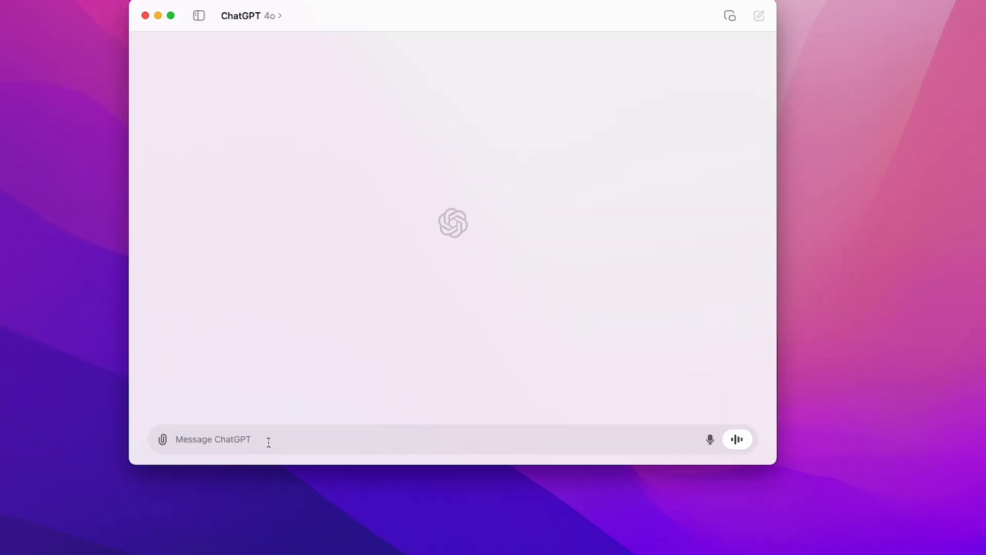
- Draft a prompt for a teenager with shoulder-length brown hair, glasses and yellow sweater at a library desk, as a consistent character
type("a teenager w")
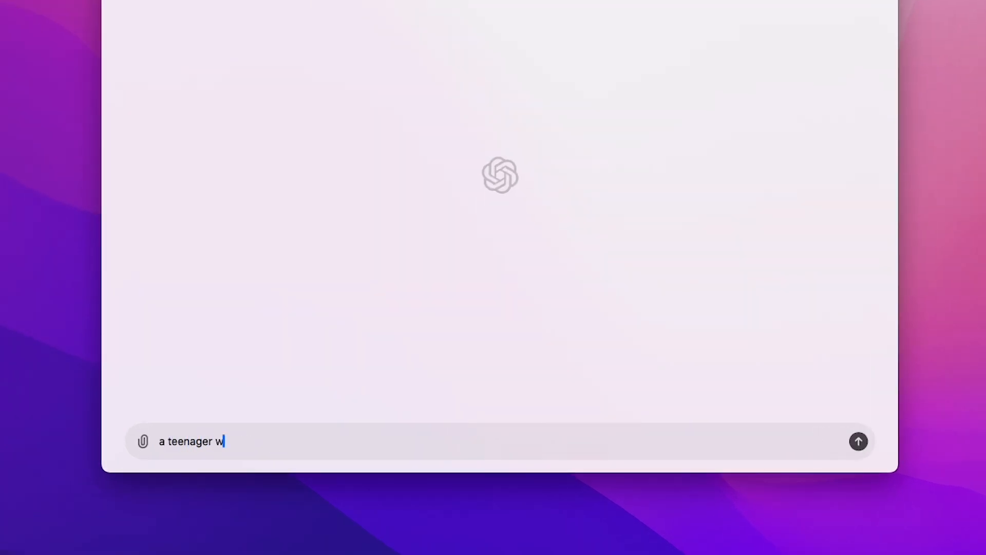
type("ith shoulder-length straight brown hair. wearing glasses and a")
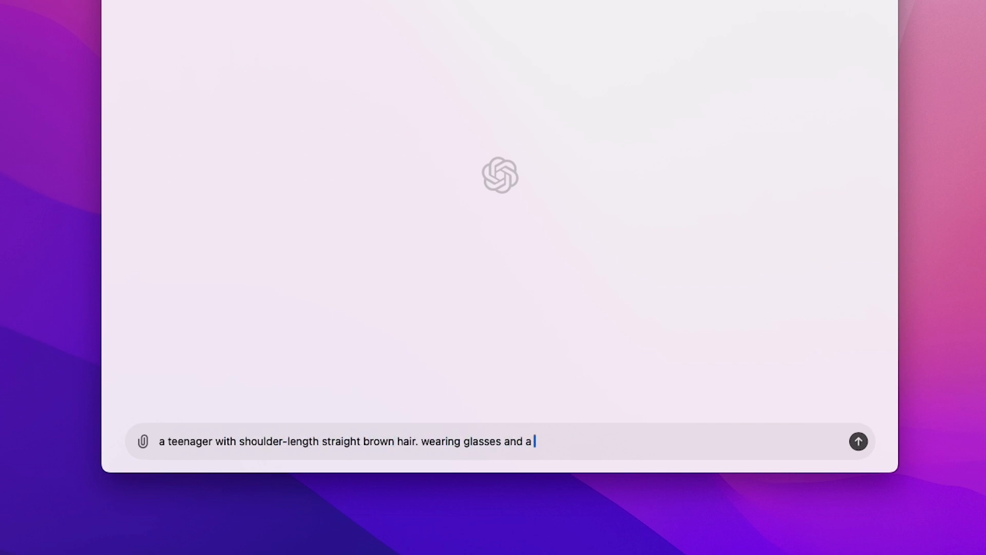
type("yellow sweater. sitiing at a disk in a quite library.")
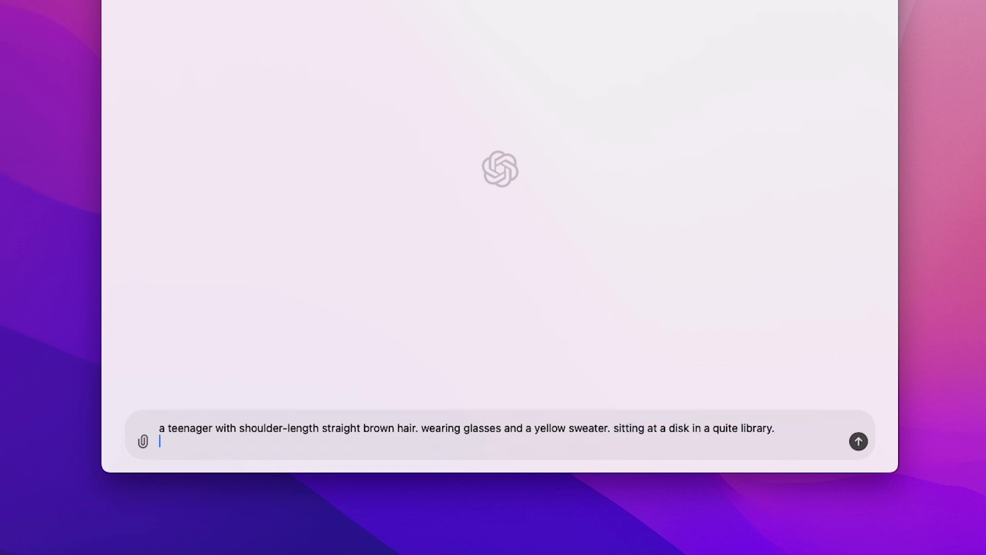
type("this is a consistent character")
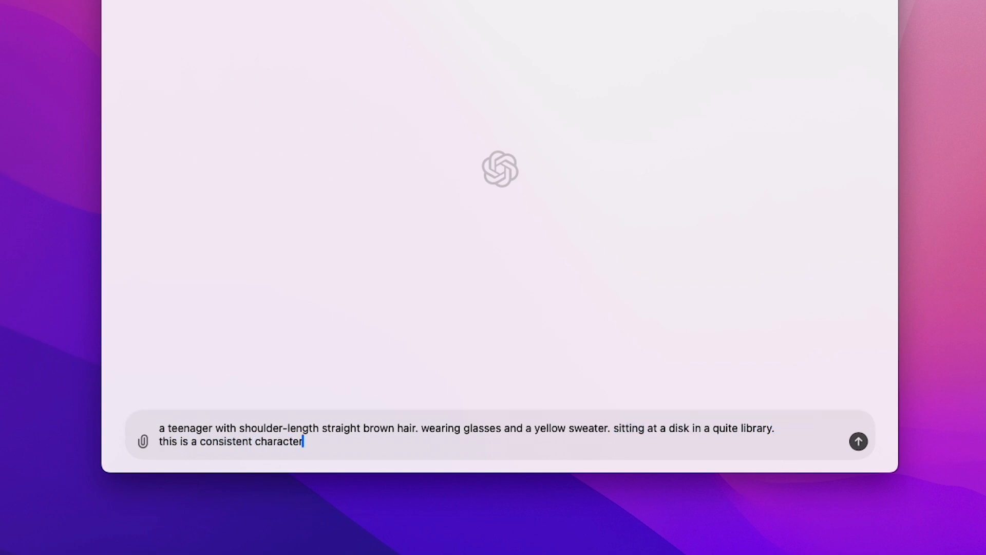
key("Enter")
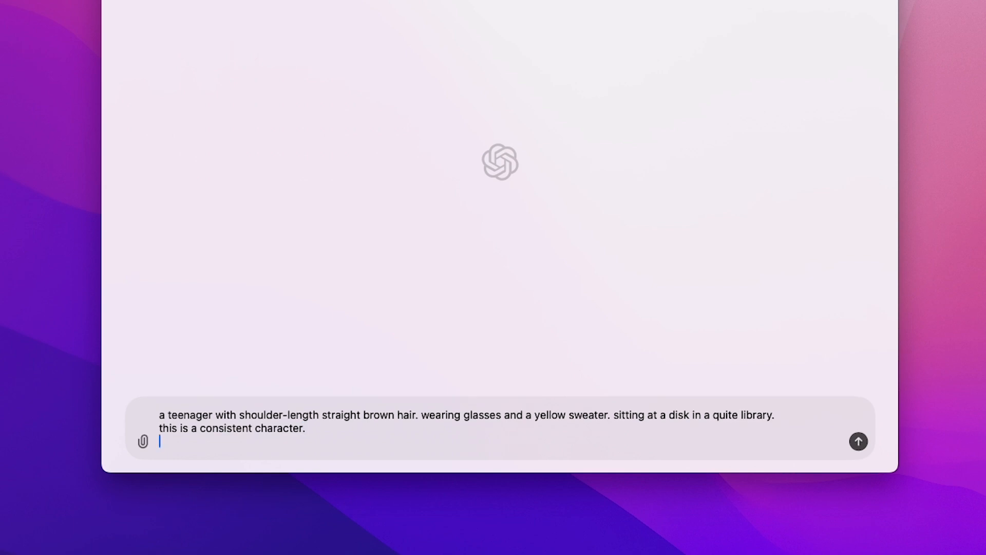
type("forgot to write the style 🙈")
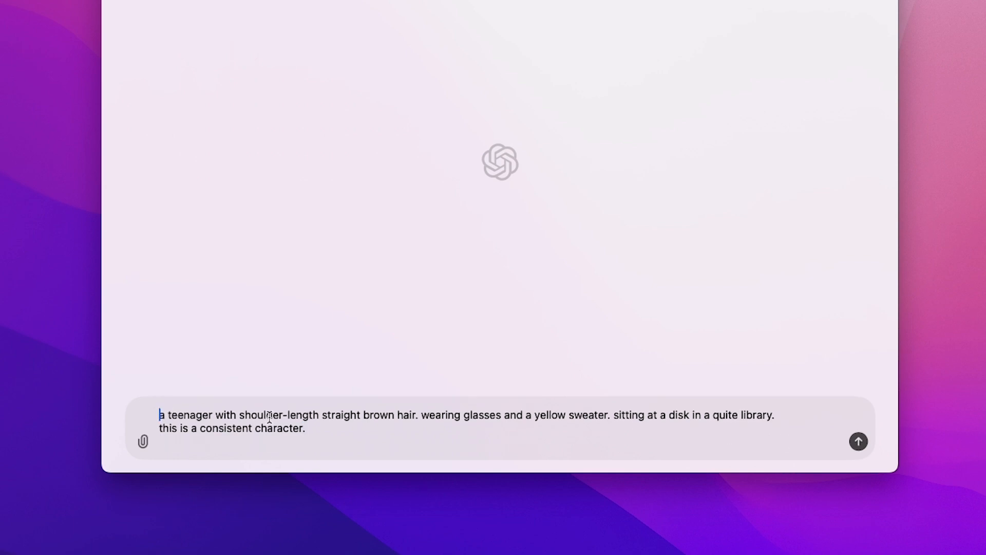
- Prefix the prompt with seed number 59385 and the name Jane
type("seed number -")
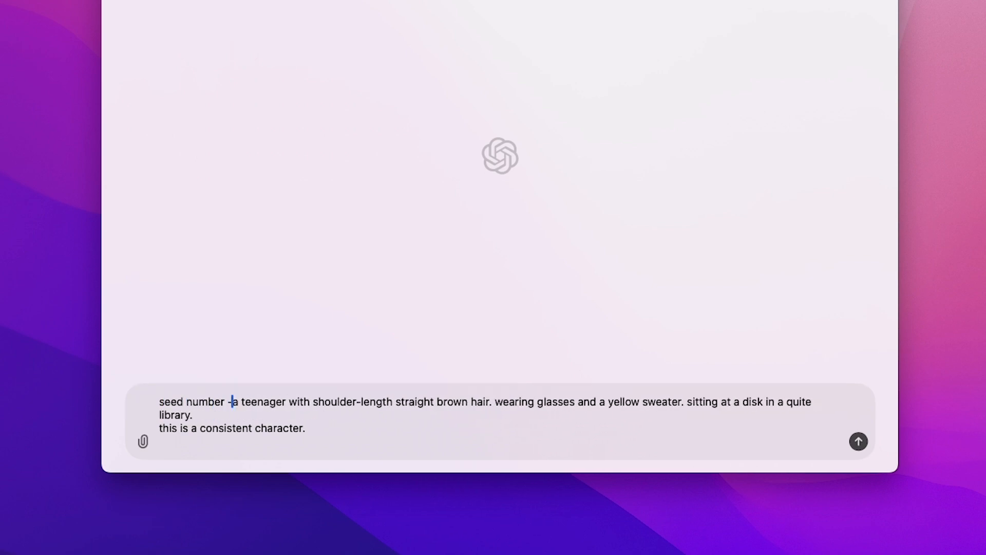
type("59")
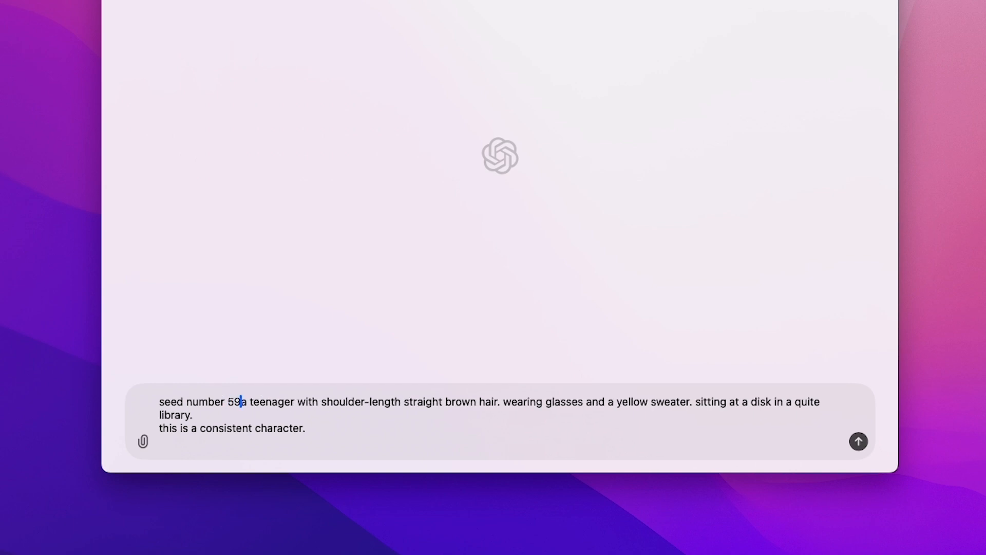
type("385. Jane,")
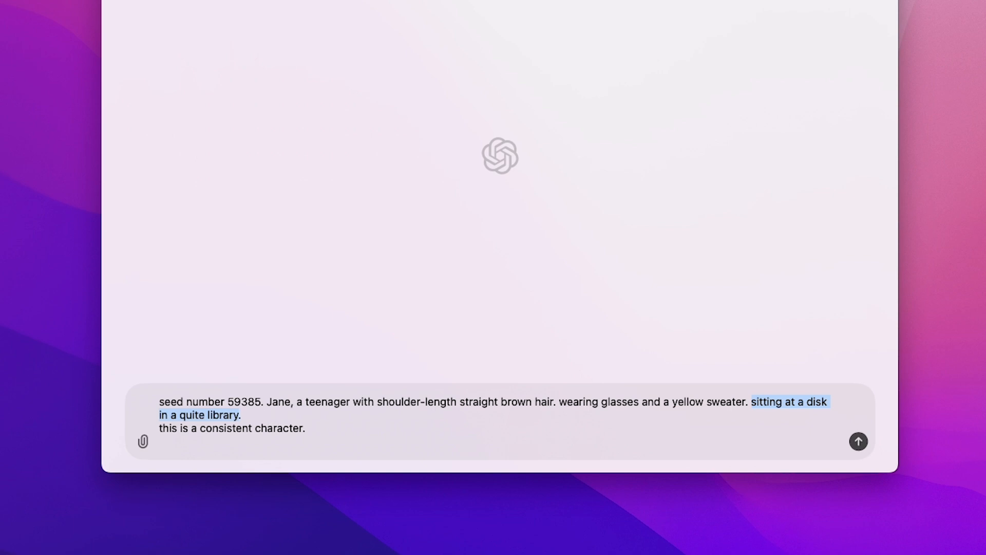
- Ask ChatGPT for more Jane scenarios that always describe character, style and a seed number
type("Suggest more scenarios for this character. Always describe the character and the style exactly like the first prompt we discussed.")
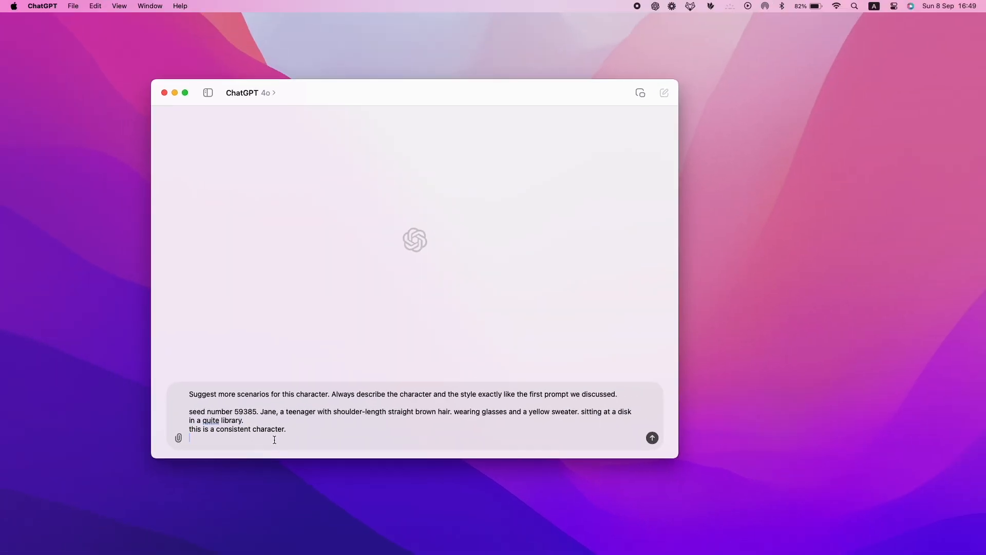
left_click(652, 437)
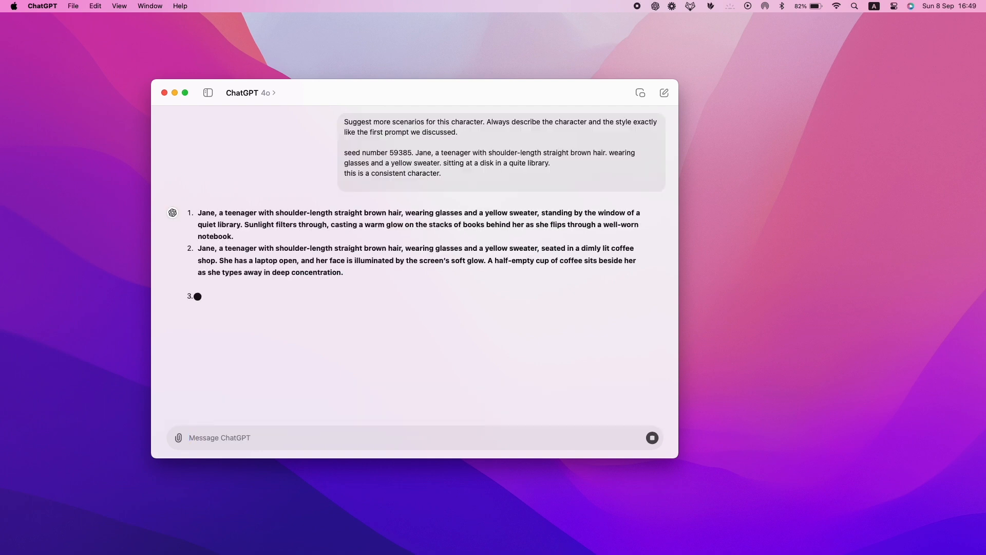
type("add a seed nu")
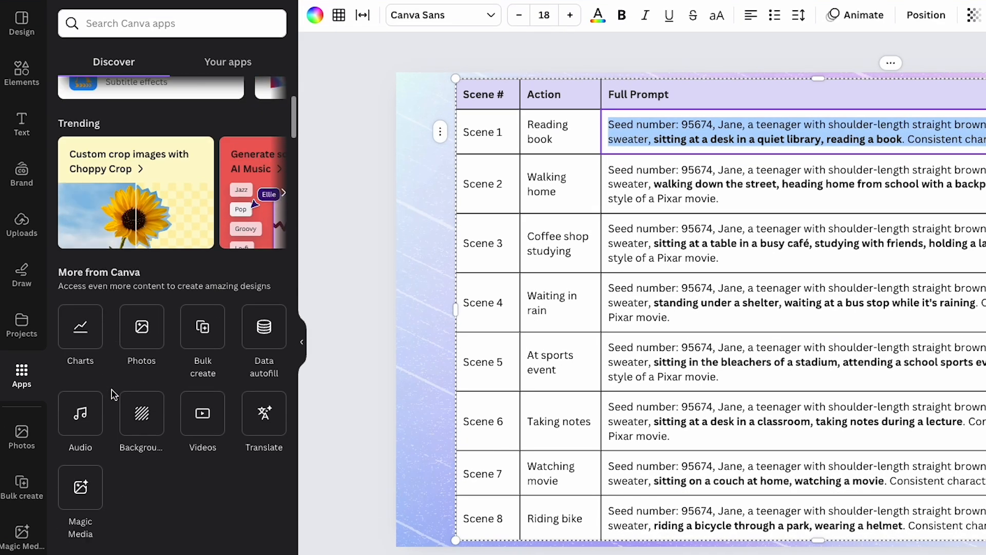
- Enter Jane's Scene 1 library-reading prompt into Canva's Magic Media generator
scroll("down", 3)
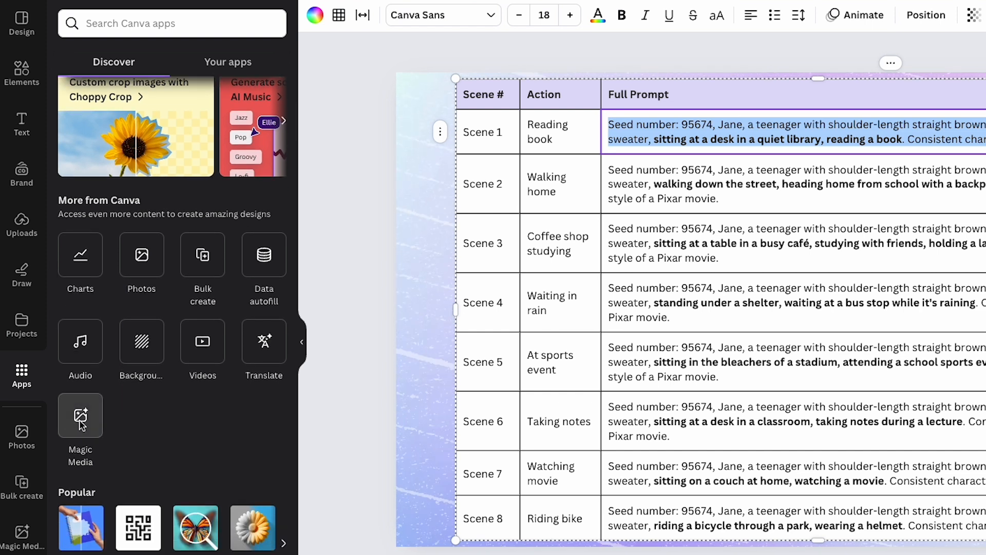
left_click(80, 415)
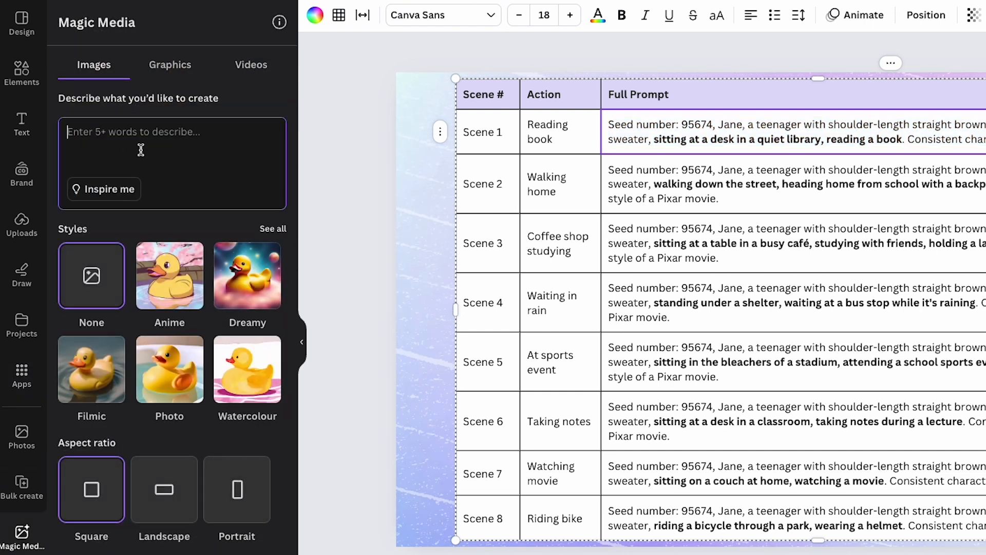
type("glasses and a yellow sweater, sitting at a desk in a quiet library, reading a book. Consistent character, in the style of a Pixar movie.")
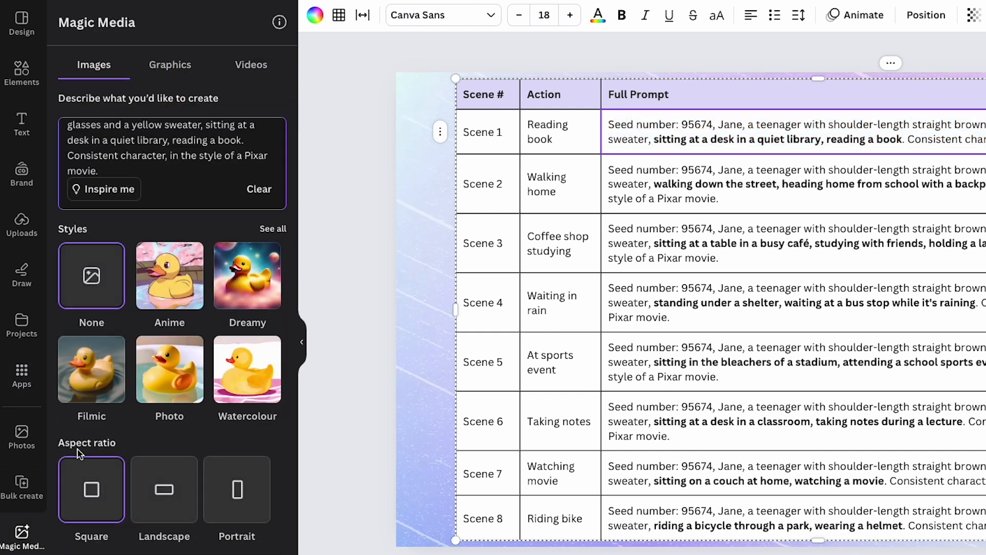
mouse_move(204, 439)
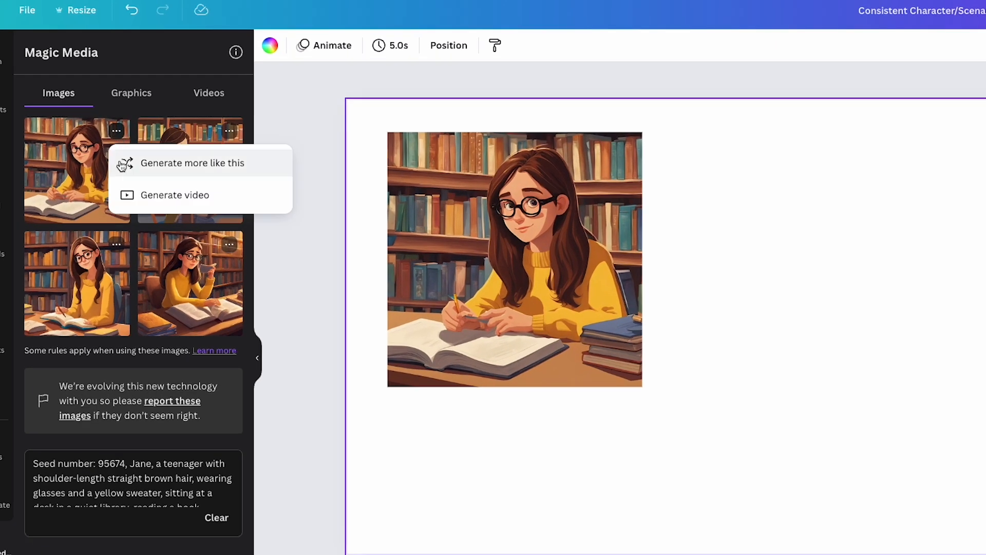
mouse_move(191, 170)
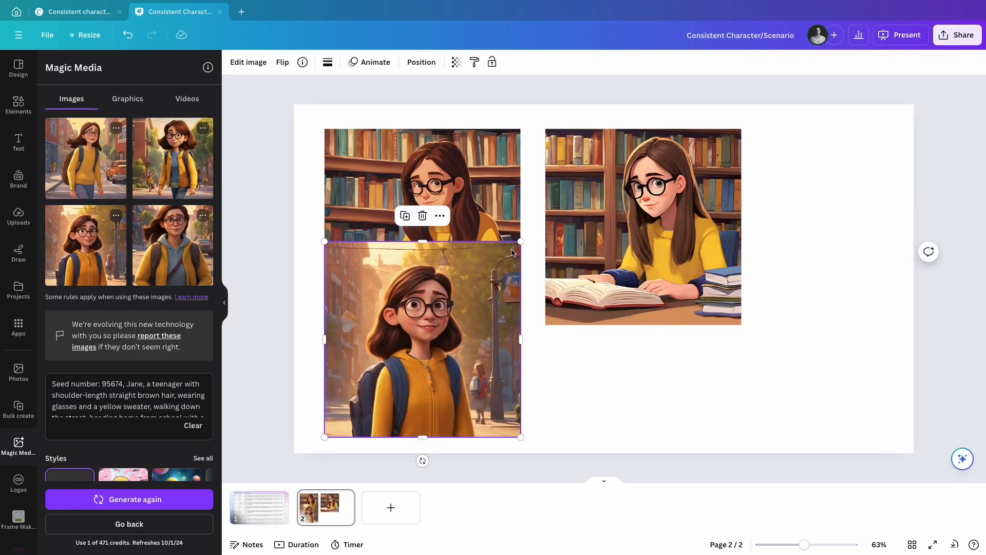
- Generate the Scene 2 images of Jane walking home with a backpack and add one to page 2
left_click(129, 499)
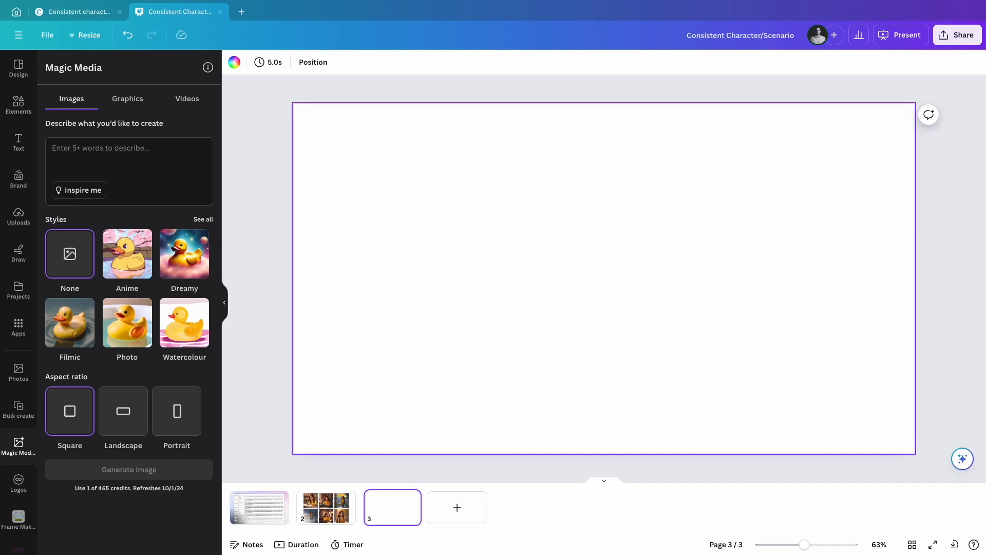
- Describe a cozy cafe with large windows, wooden tables and soft lighting on a rainy afternoon, Pixar movie style
left_click(129, 154)
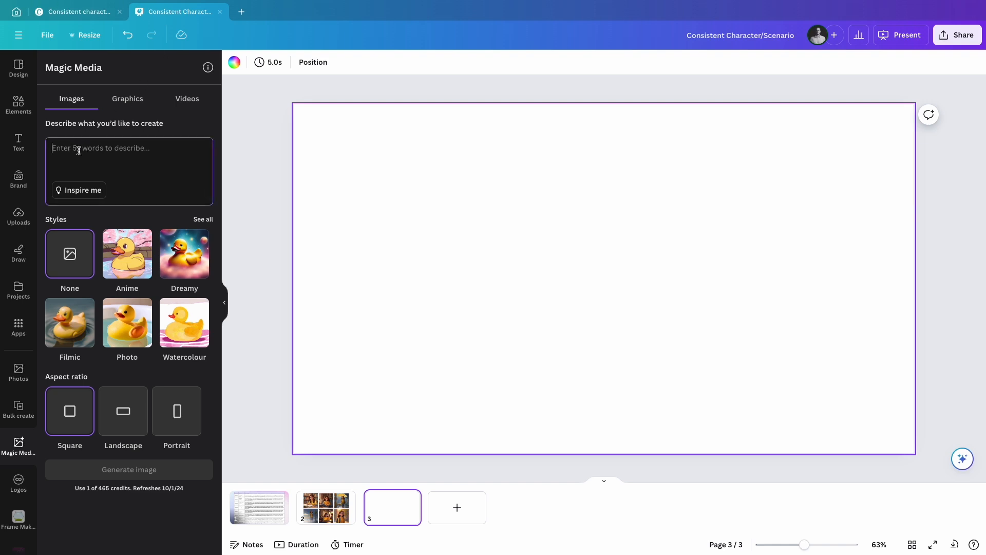
type("a cozy cafe with large windows, wooden tables and soft ligh")
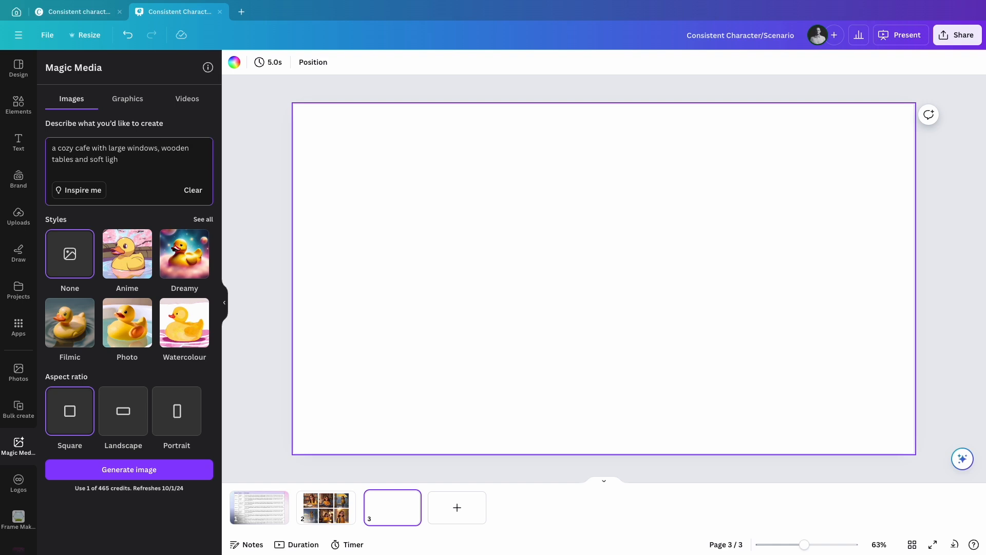
type("ting, set during a ra")
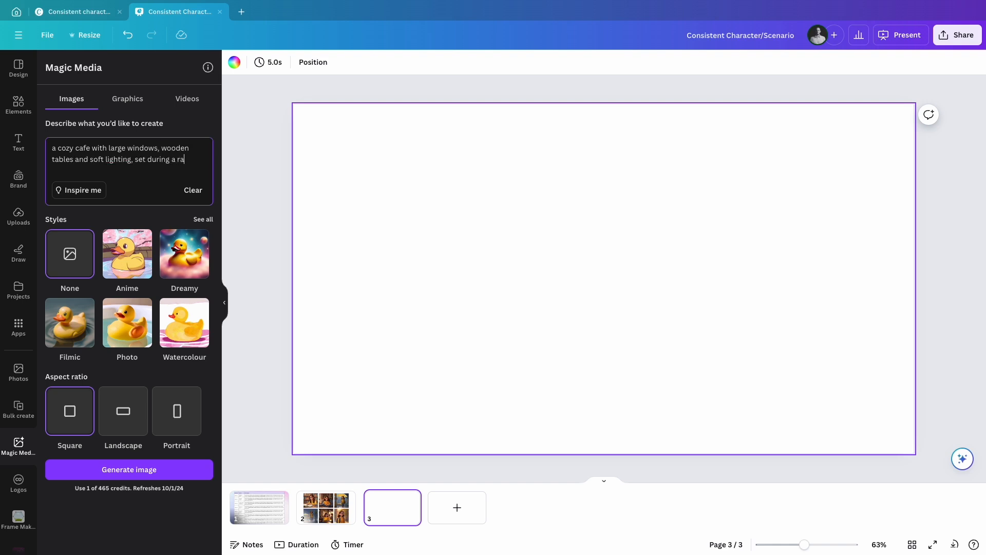
type("iny afternoon")
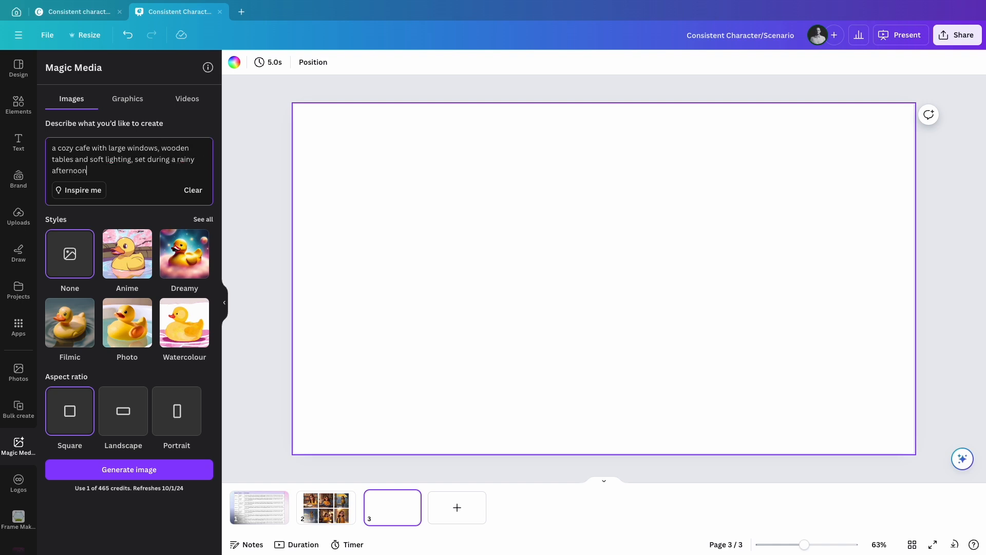
type(".")
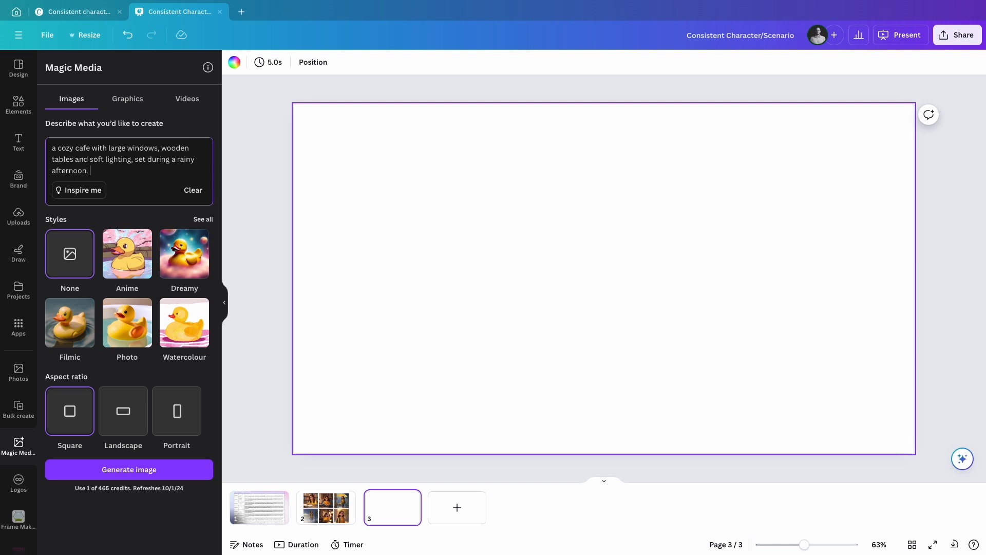
type("Pixar movie style")
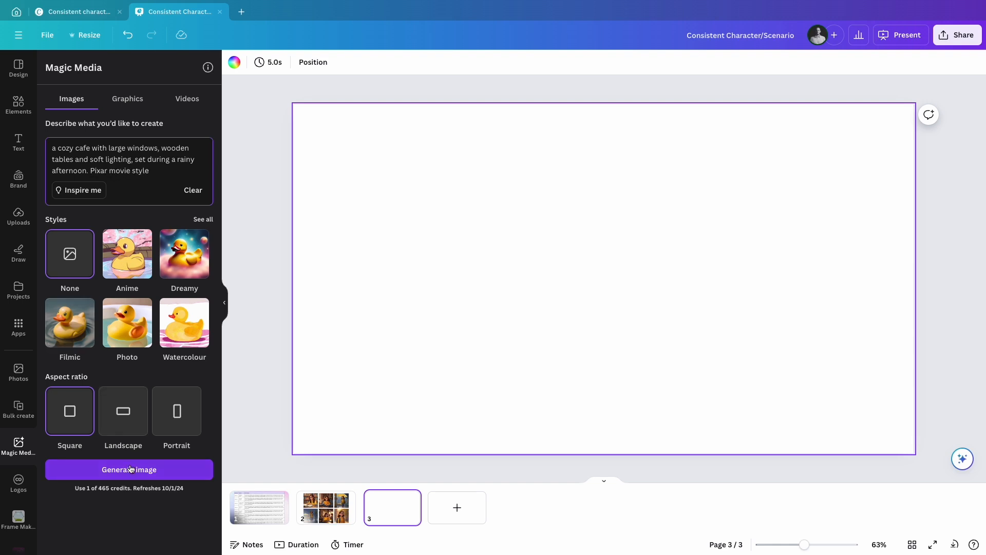
- Generate the cafe images and place one on page 3
left_click(128, 469)
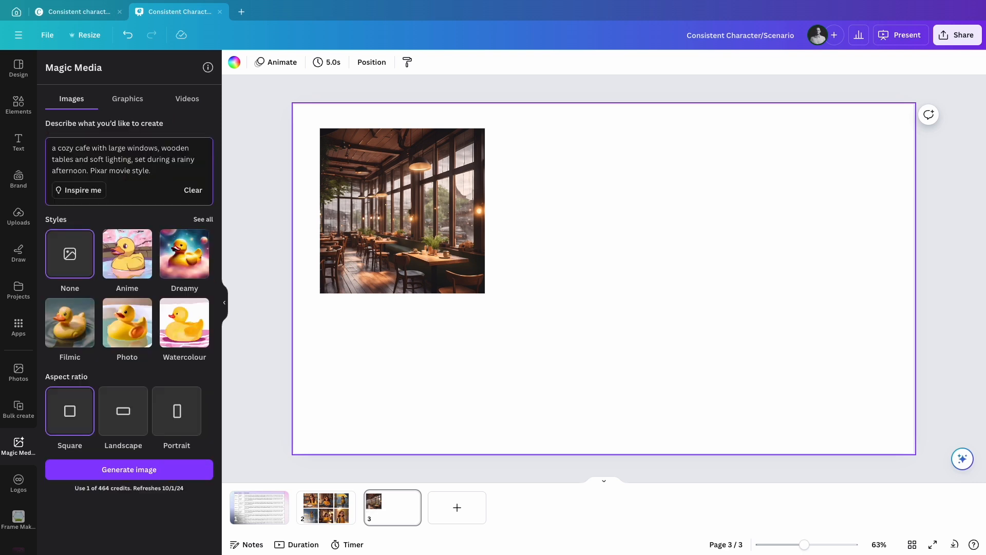
- Add a suited businessman with briefcase and laptop to the prompt, generate, and size the results to match the first image
type("a businessman with a b")
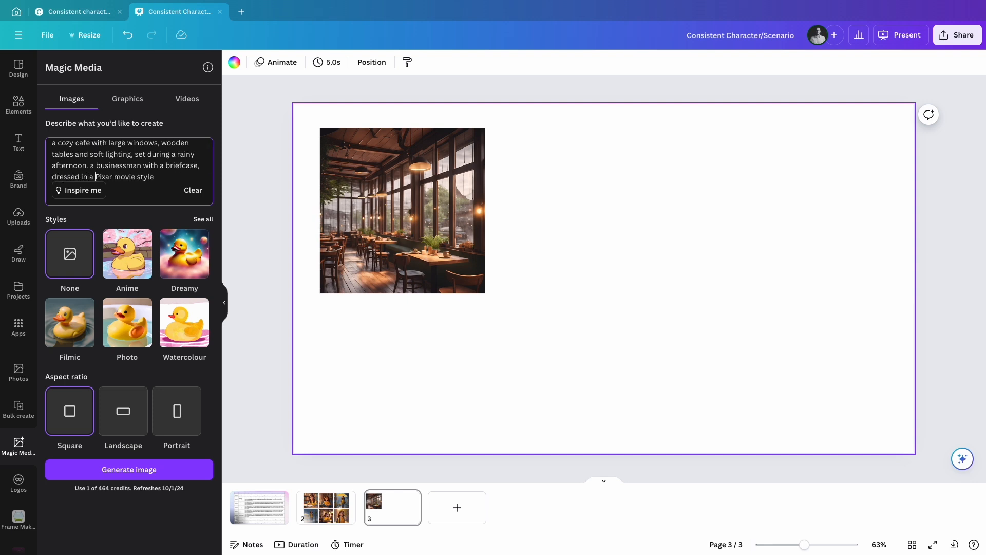
type("suit with a laptop.")
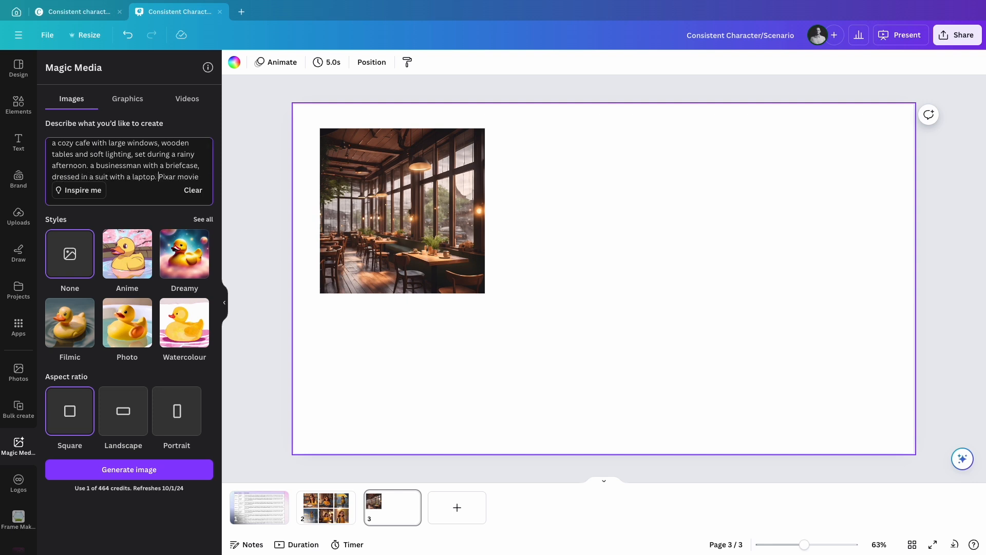
left_click(129, 469)
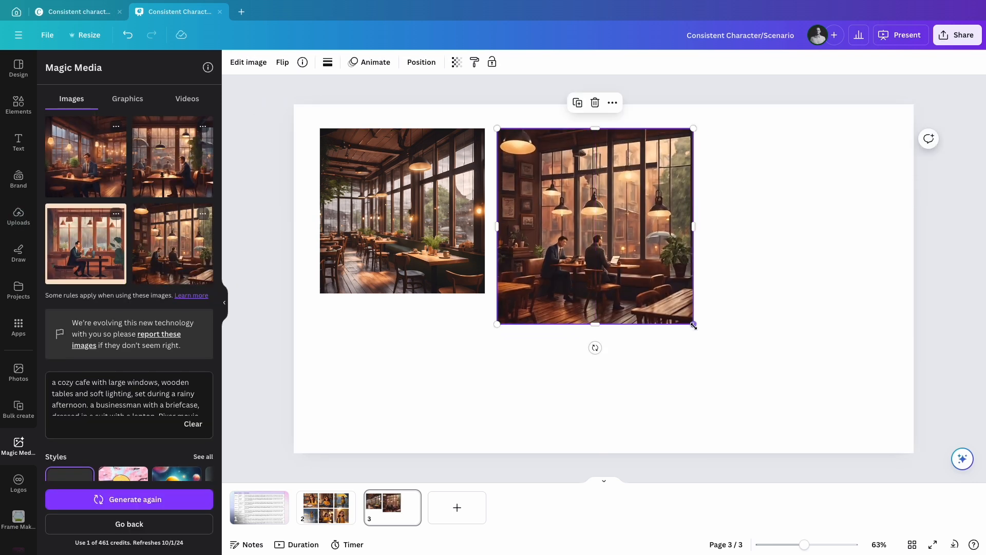
left_click_drag(693, 324, 663, 293)
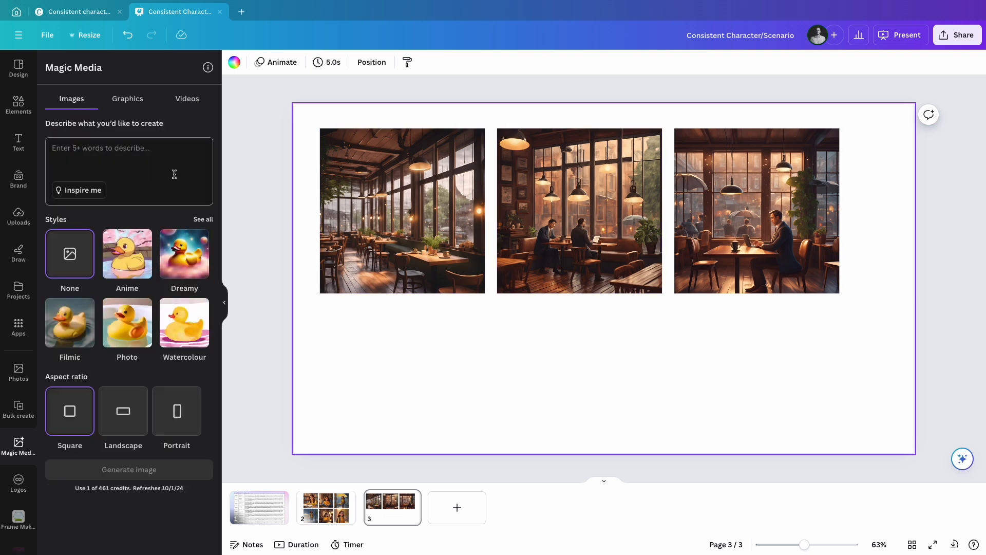
- Generate Pixar-style calm beach images with gentle waves and golden sand for page 4
type("a calm beach with")
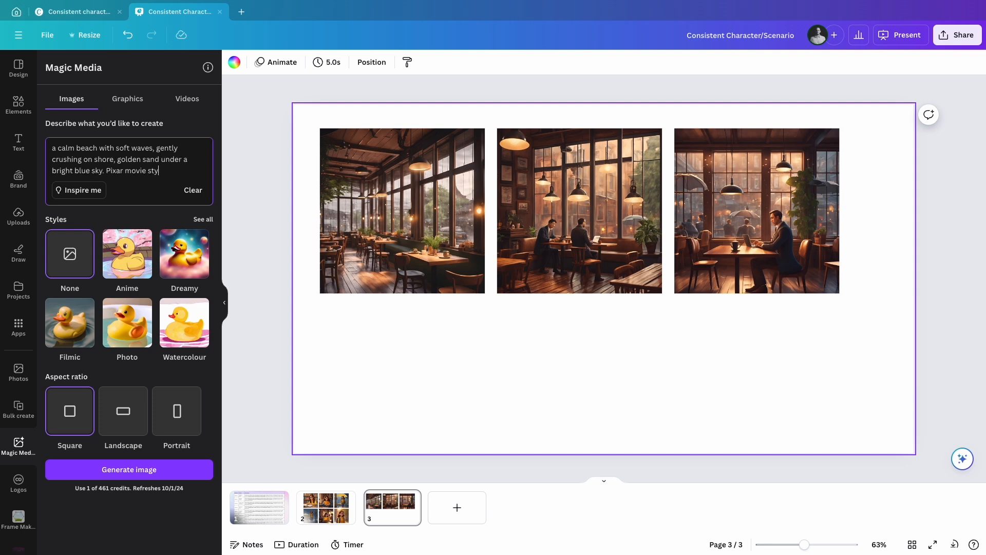
left_click(129, 470)
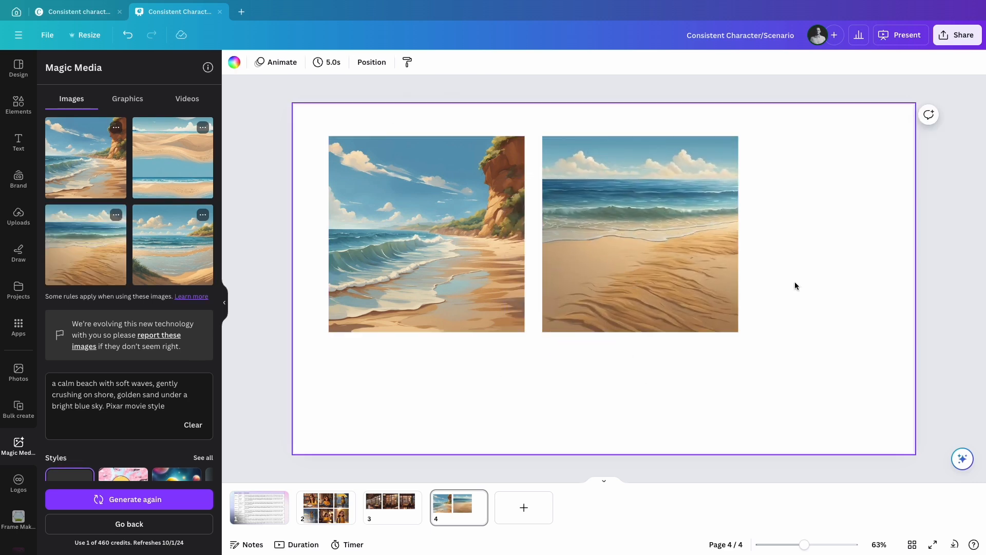
- Generate 'A young surfer at the water's edge looking out at the waves, Pixar' and add a result to page 4
type("A young surfer with a red surfboard, standing")
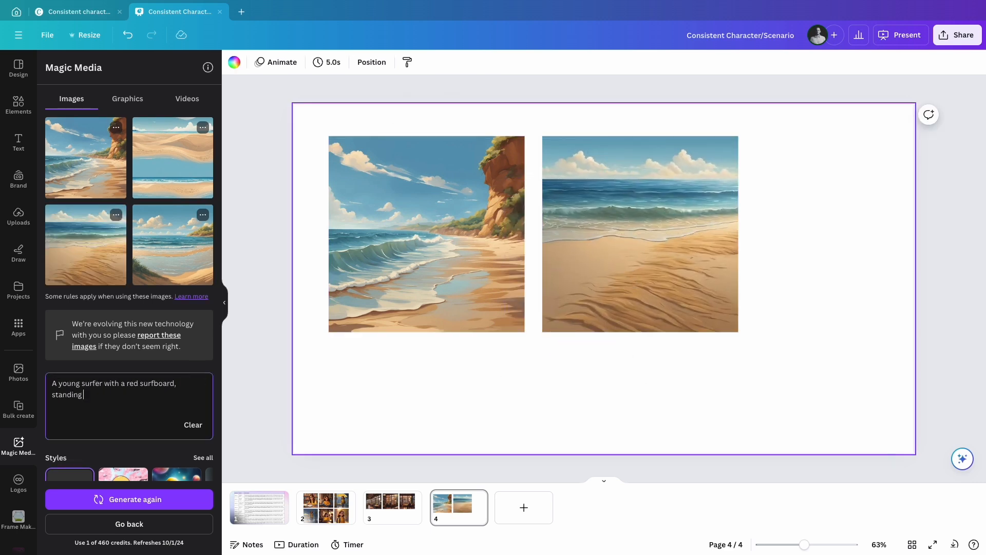
type("at the water's edge.")
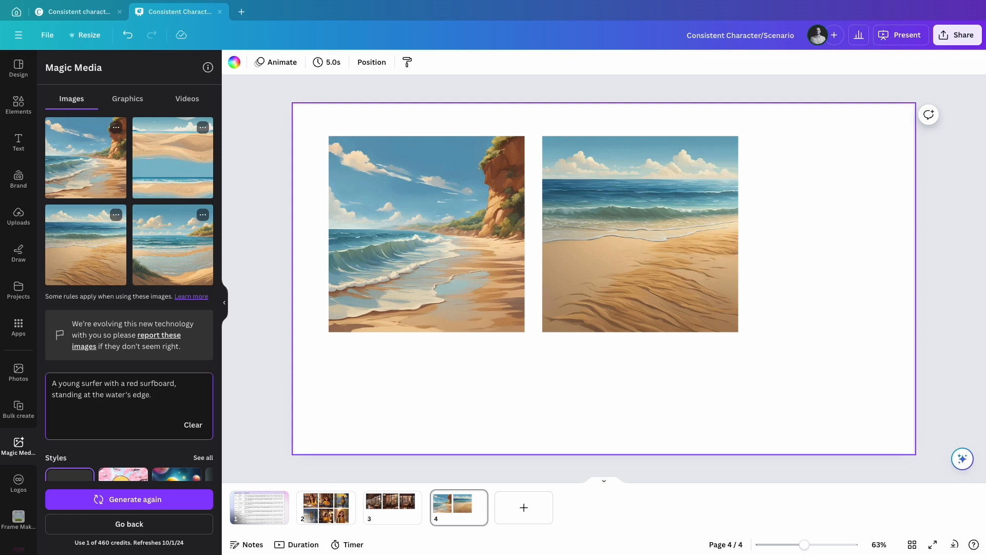
type("looking out at the waves. Pixar")
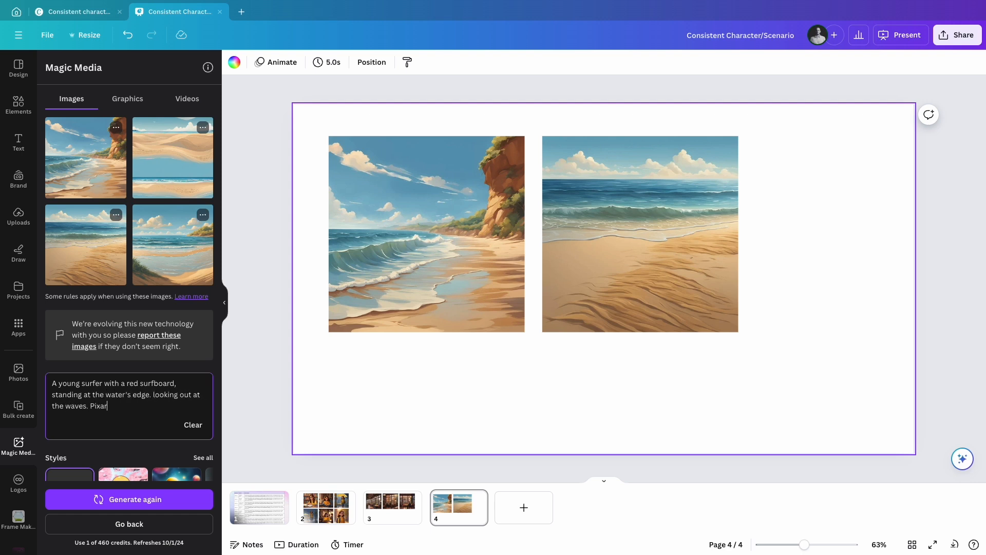
left_click(128, 500)
type(" movie style")
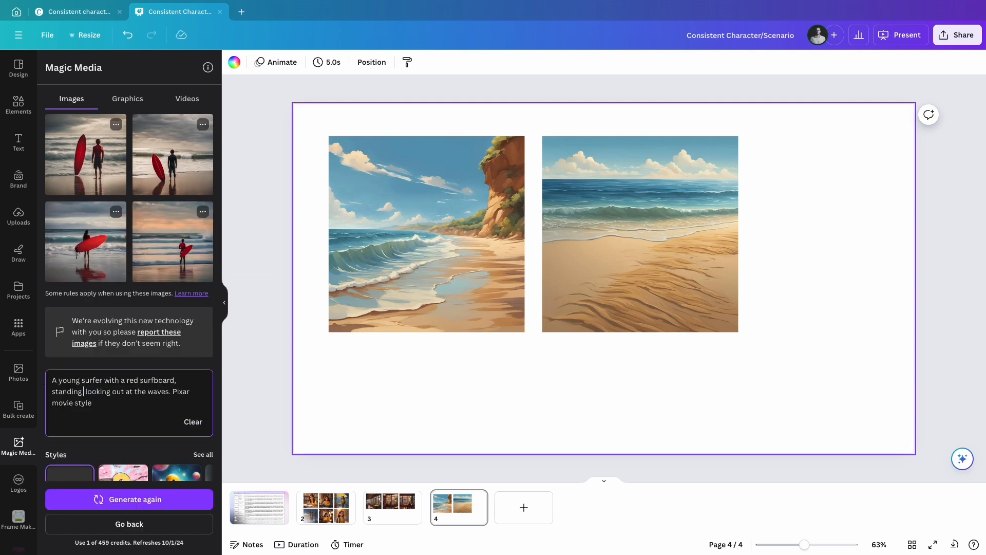
left_click(129, 499)
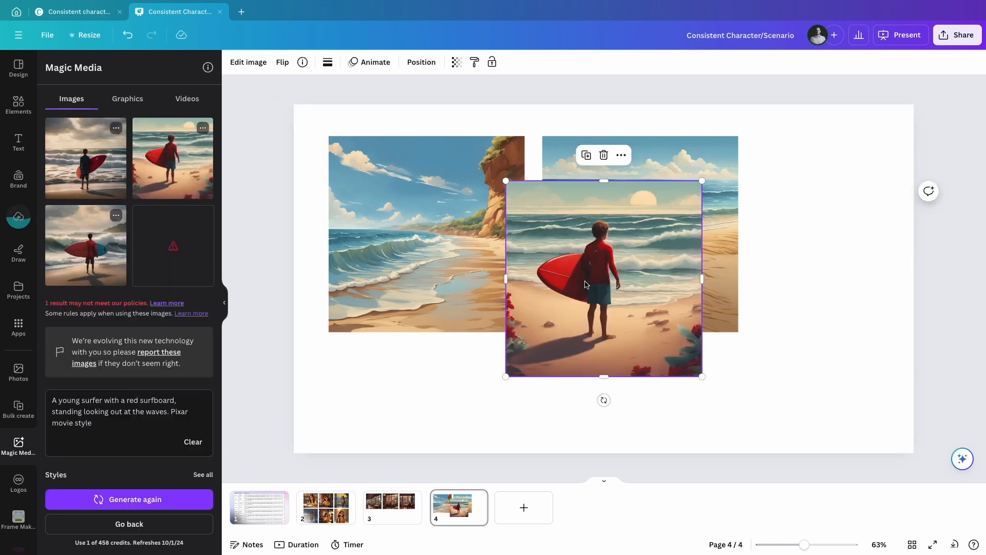
left_click(248, 62)
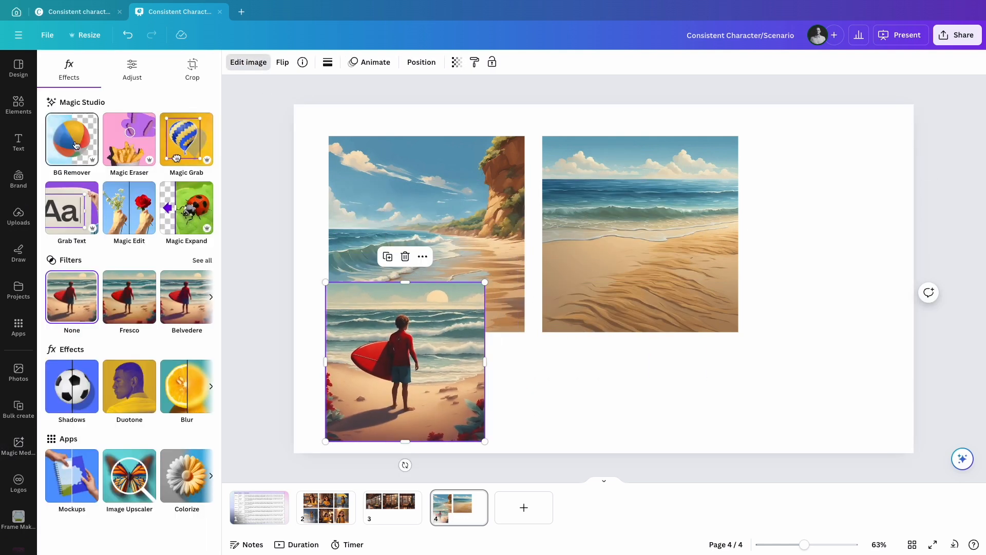